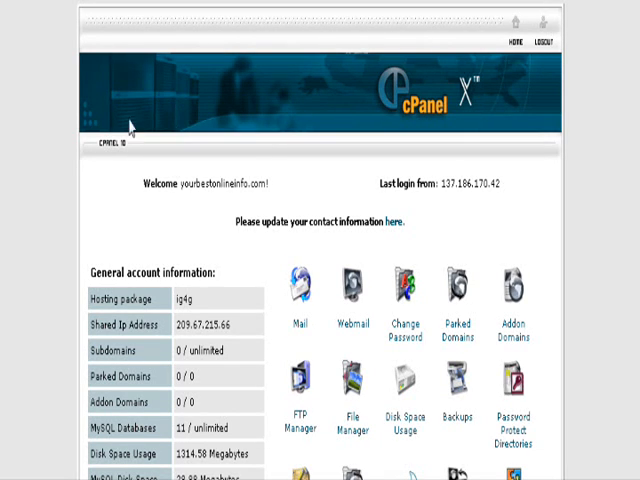
mouse_move(262, 144)
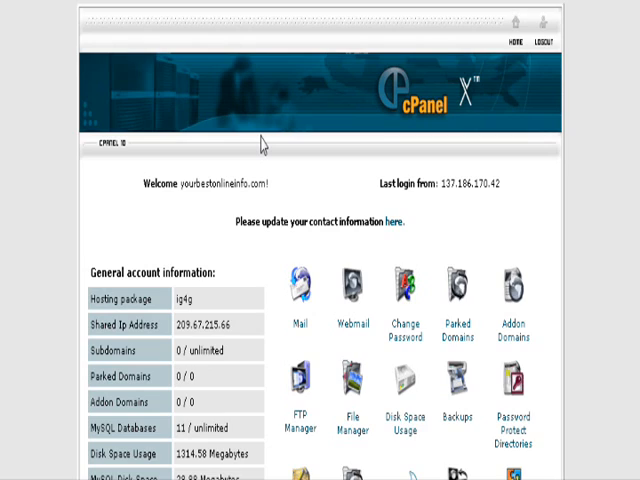
Launch Fantastico from cPanel and choose osTicket under Customer Relationship scripts
scroll(down, 3)
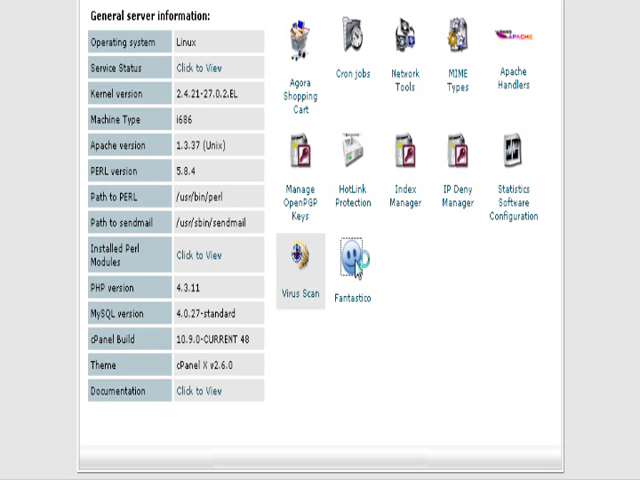
click(352, 262)
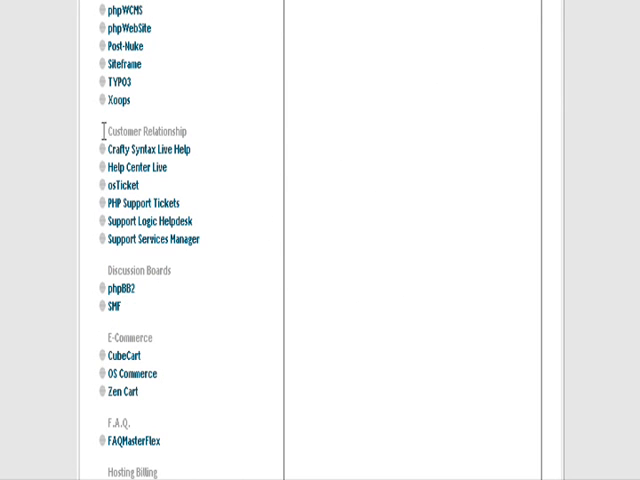
mouse_move(246, 192)
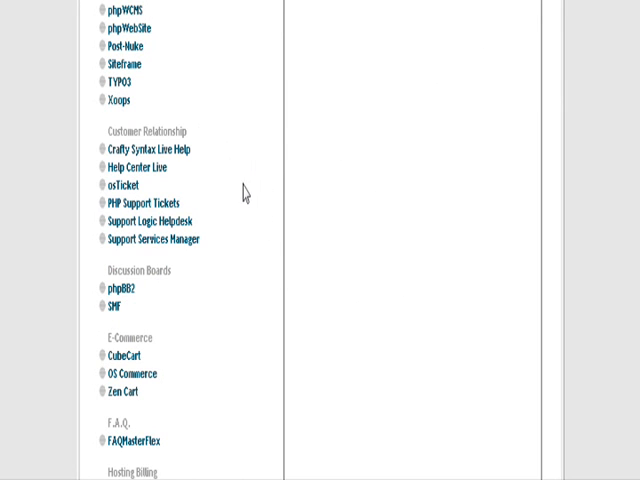
mouse_move(210, 188)
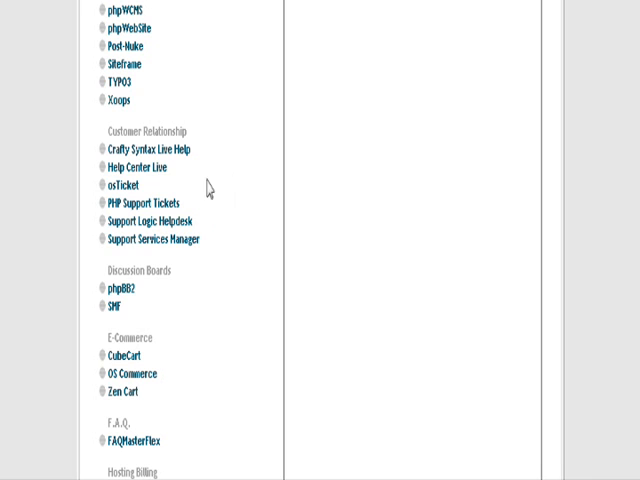
click(116, 184)
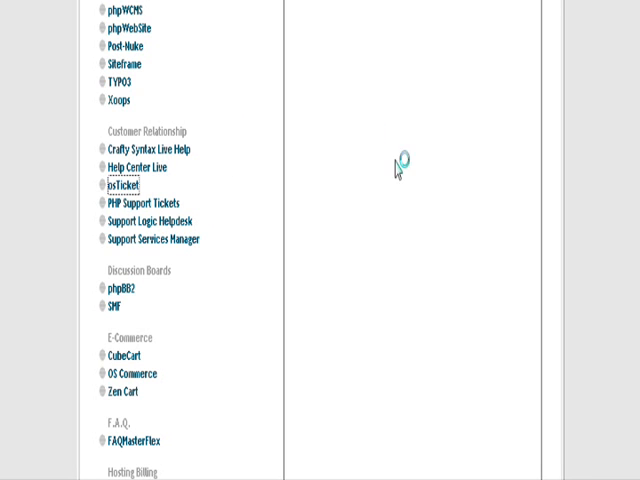
click(112, 184)
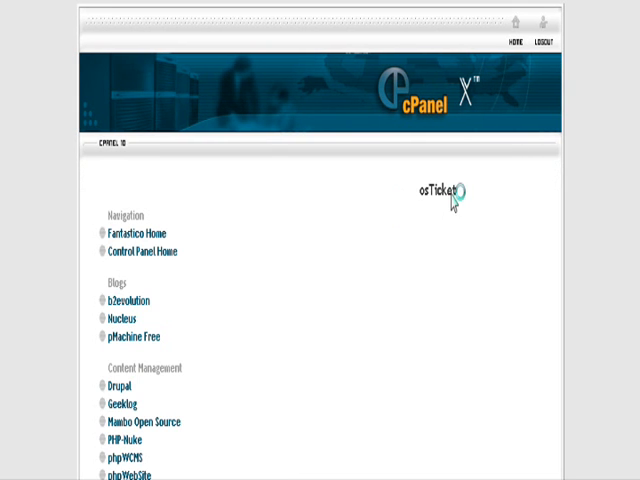
Start a new osTicket installation targeting the 'helpdesk' directory
click(448, 190)
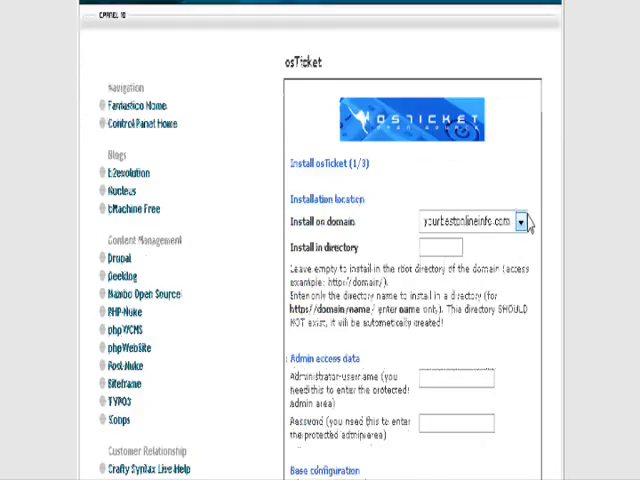
scroll(down, 3)
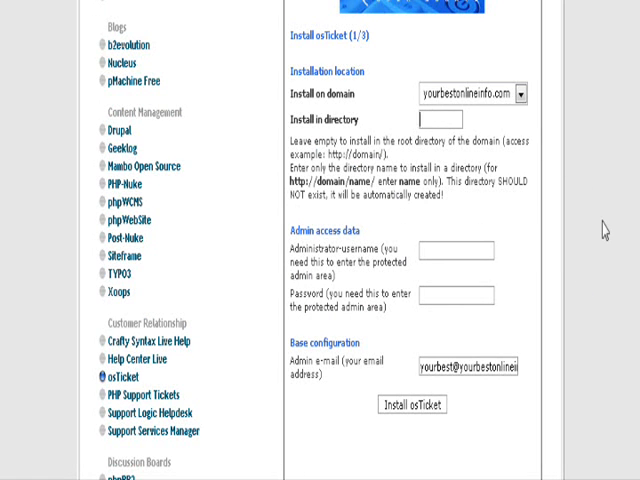
text(helpdesk)
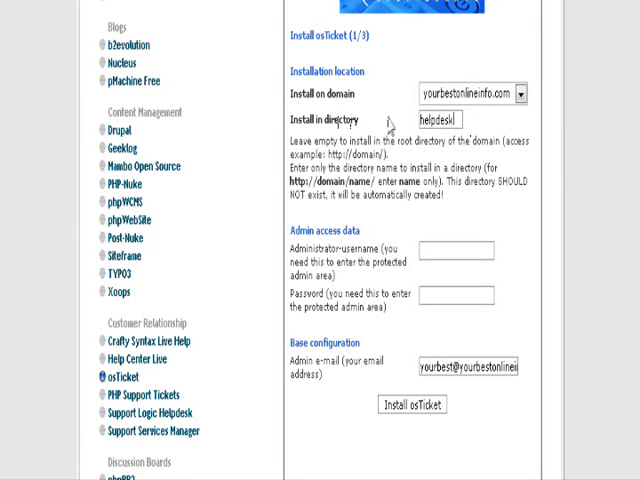
Fill in admin username 'admin', a password and the admin e-mail on the install form
scroll(down, 3)
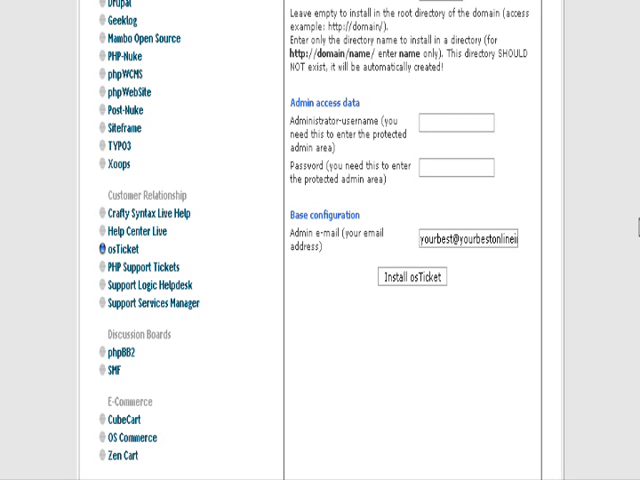
text(admin)
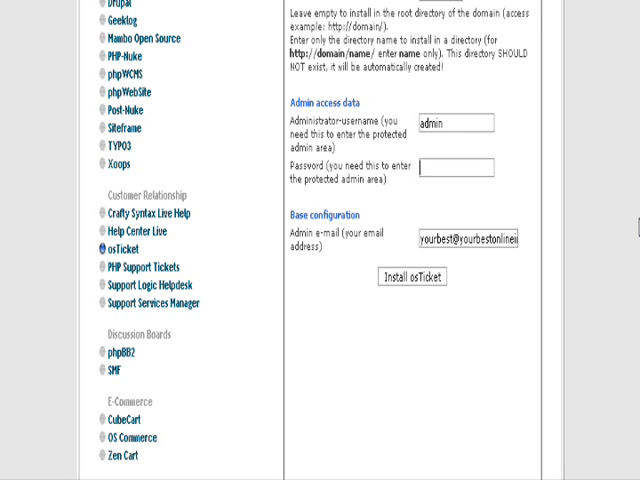
text(password)
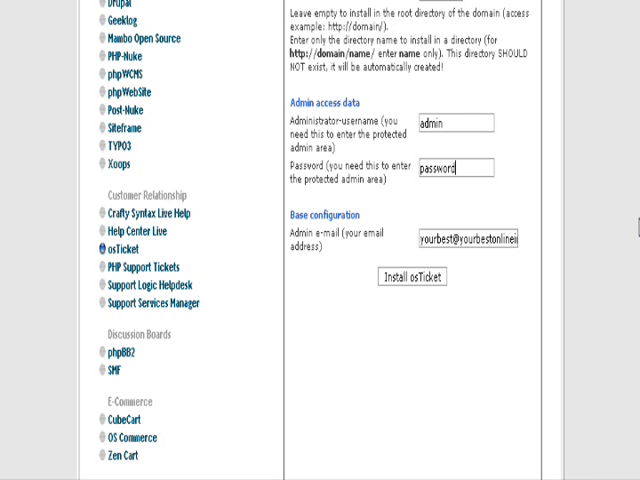
scroll(down, 3)
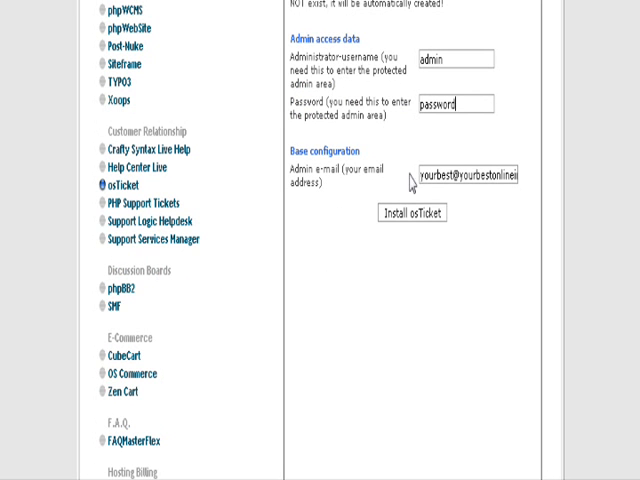
scroll(down, 3)
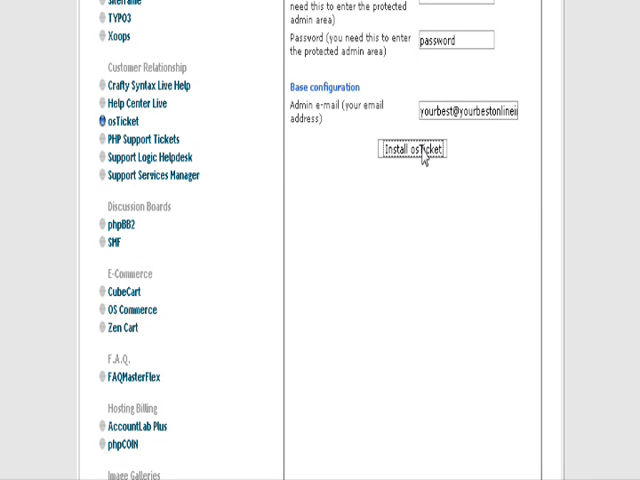
Submit the install settings to run the osTicket installation
click(412, 148)
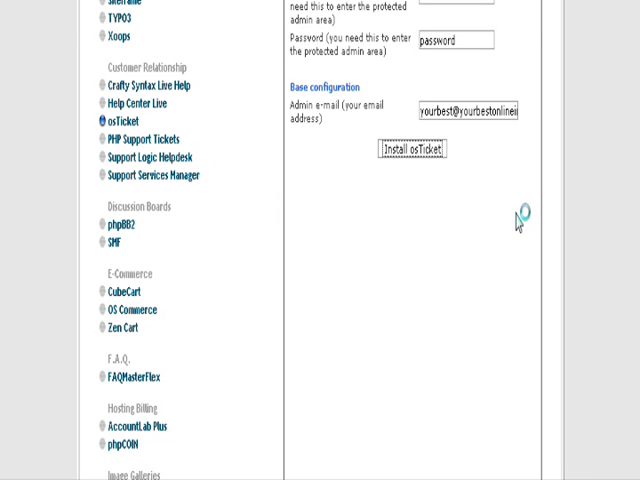
click(418, 148)
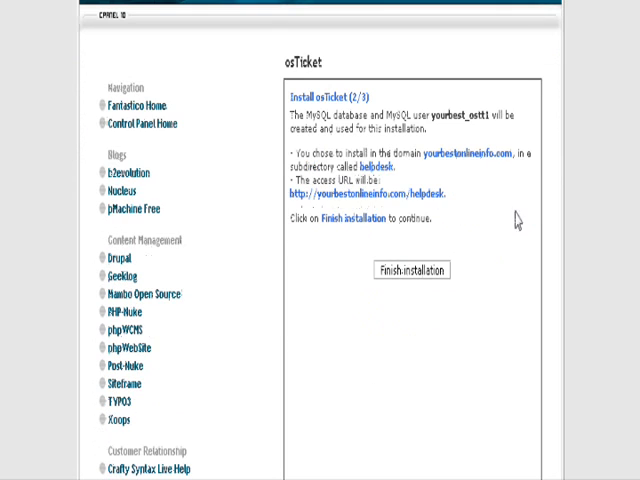
mouse_move(520, 232)
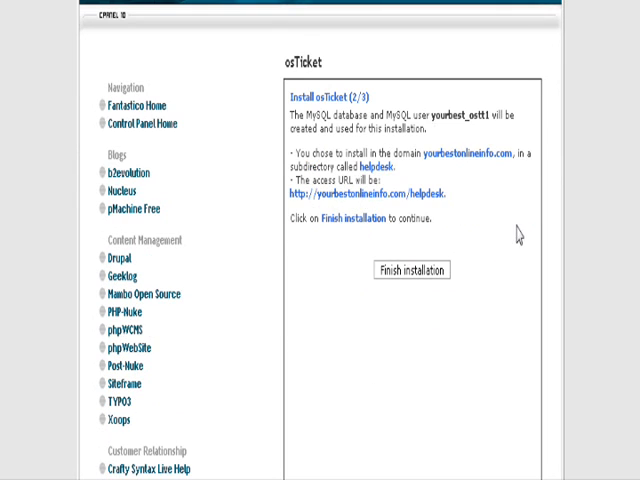
mouse_move(478, 276)
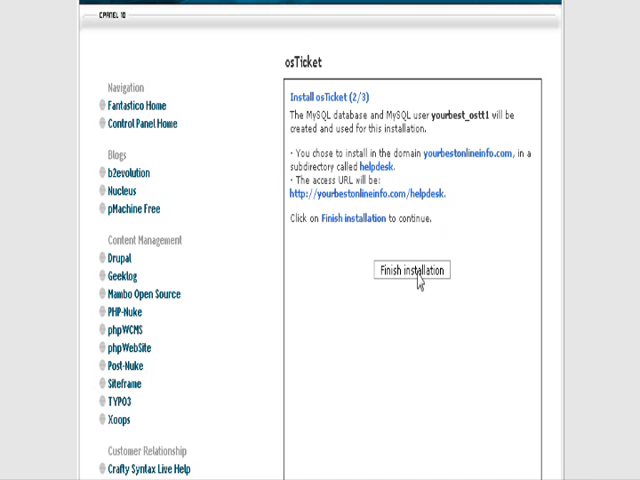
Finish the installation and reach the help desk URLs on the final step page
click(412, 270)
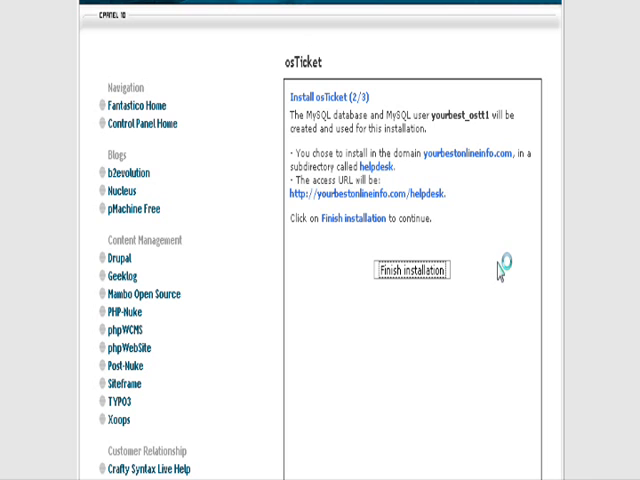
click(412, 270)
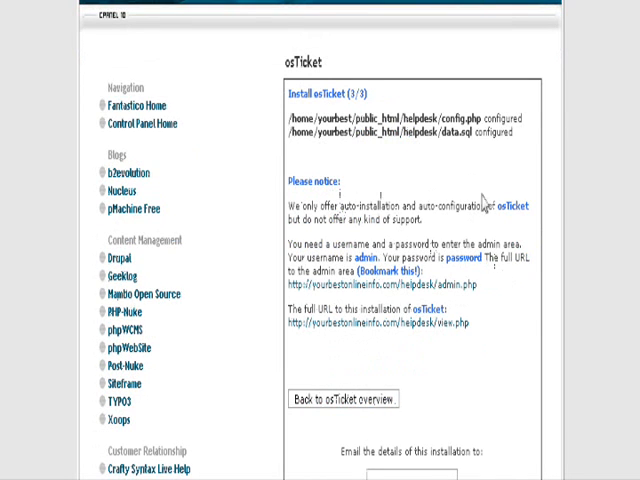
scroll(down, 3)
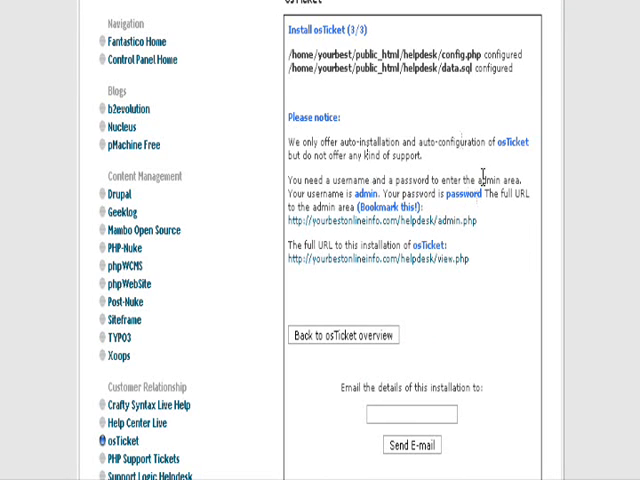
scroll(down, 3)
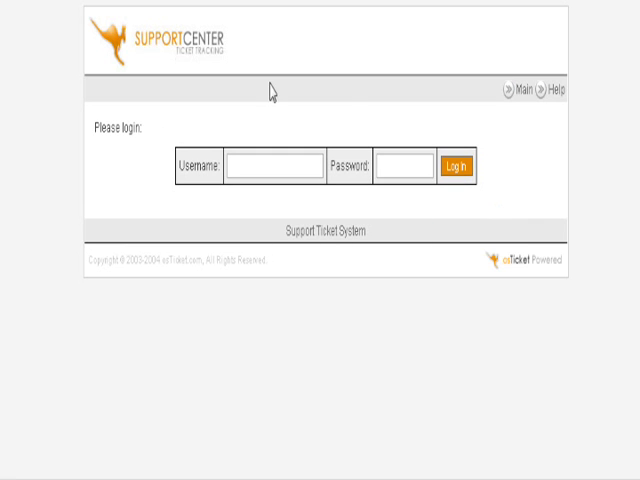
mouse_move(356, 318)
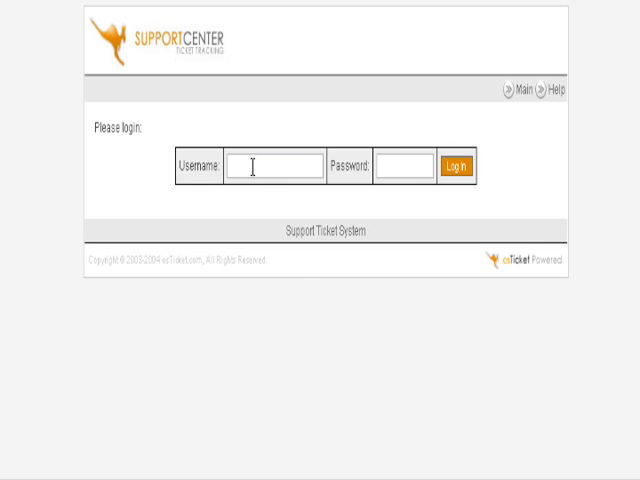
mouse_move(262, 104)
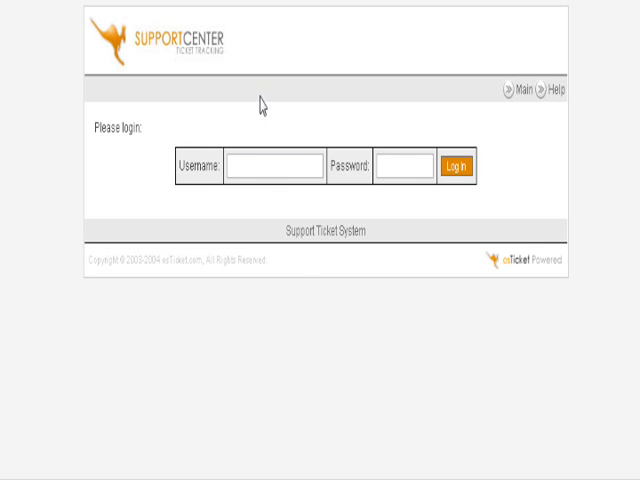
Sign in to osTicket as 'admin' and decline Firefox's save-password prompt
text(admin)
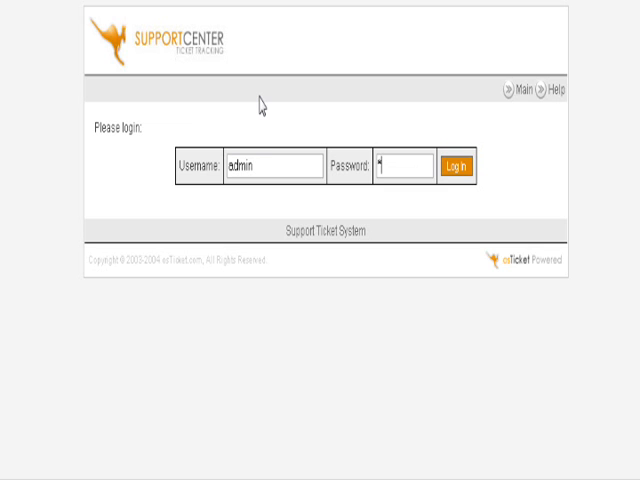
click(456, 168)
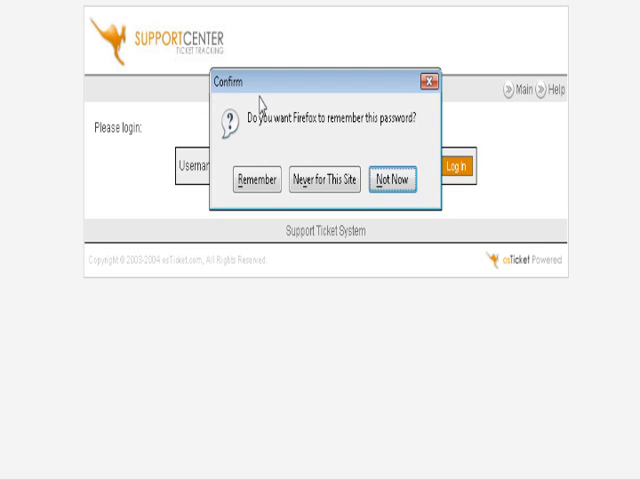
click(392, 180)
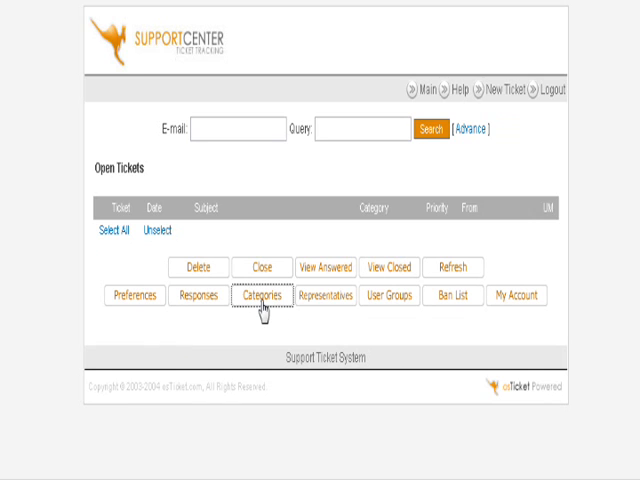
Add a new ticket category named 'General Question' in the Categories settings
click(264, 296)
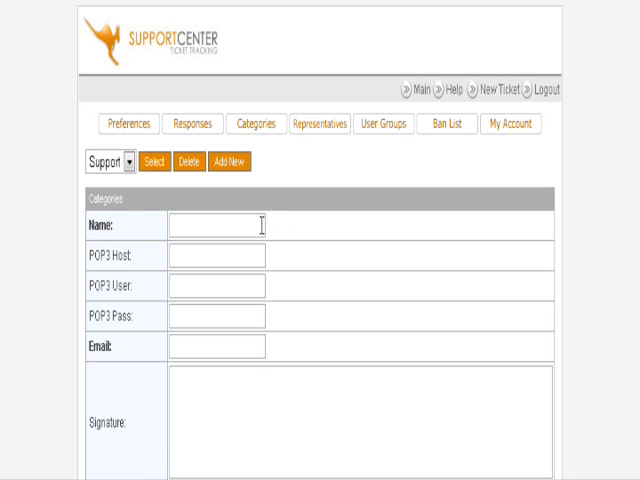
scroll(down, 3)
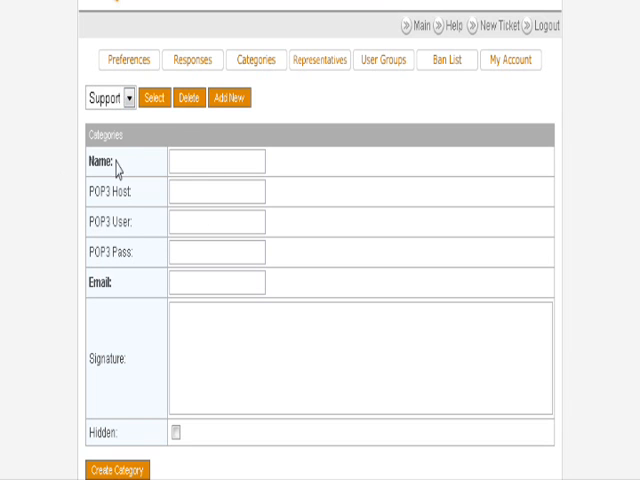
scroll(down, 3)
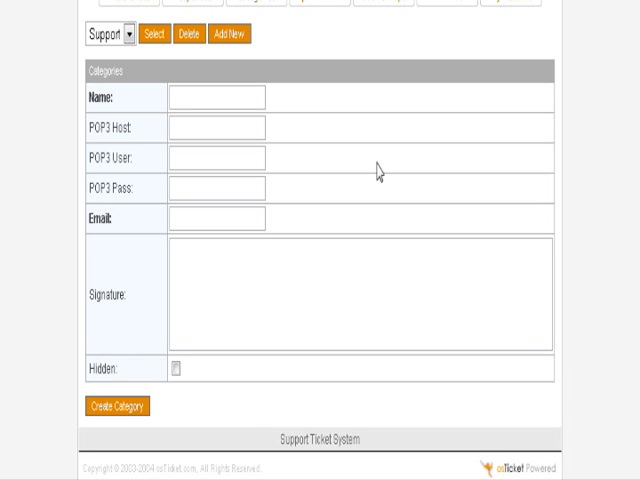
text(General Questio)
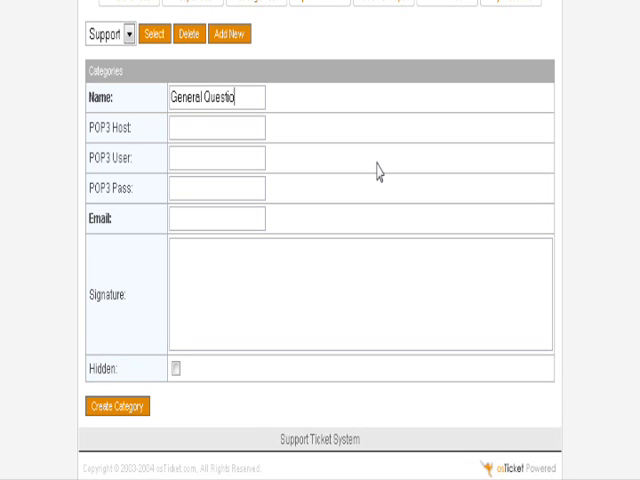
text(n)
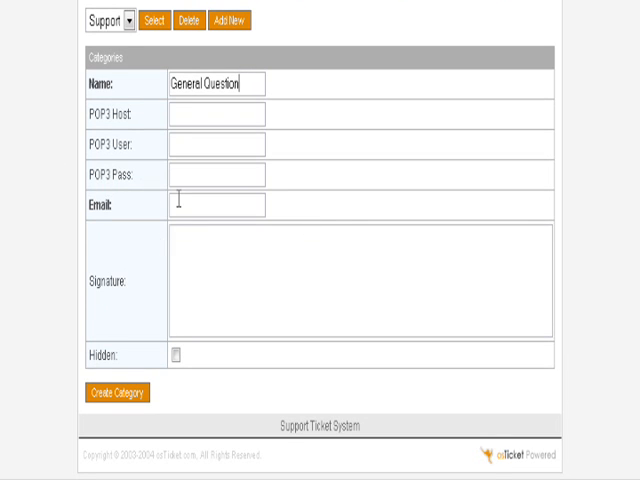
mouse_move(212, 266)
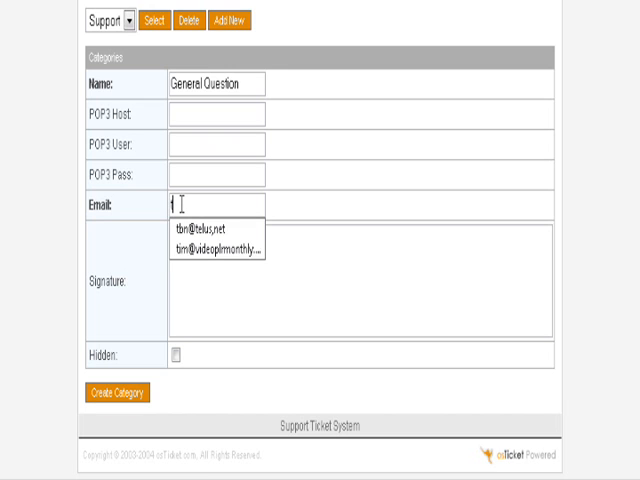
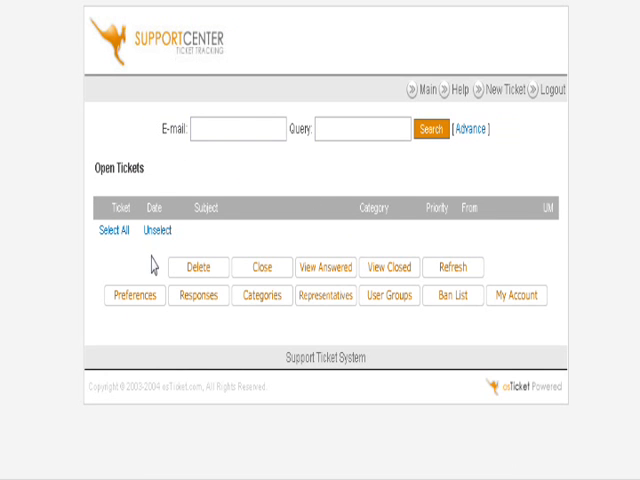
Load the General Question category's settings to review them
click(264, 296)
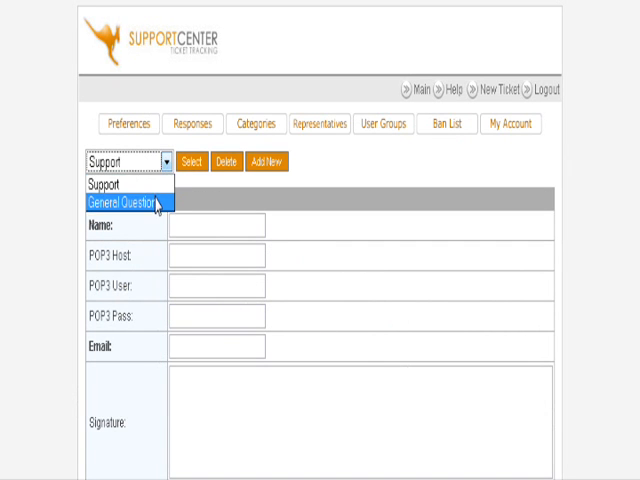
click(124, 204)
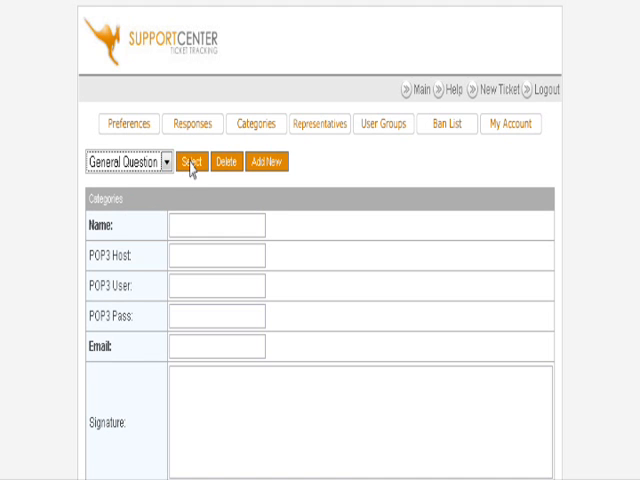
click(198, 162)
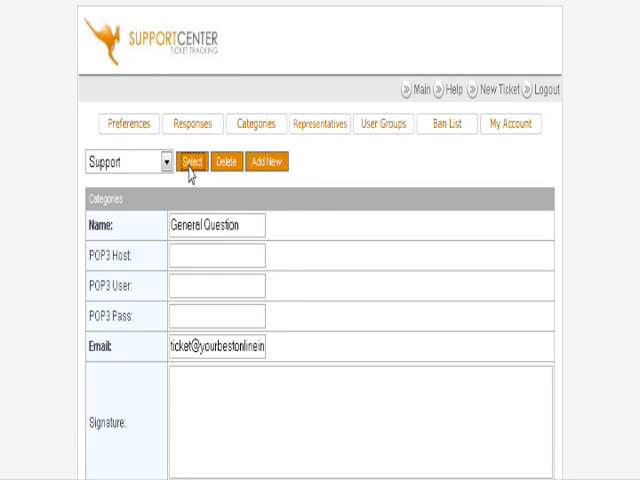
Load the Support category's details and highlight 'Support' in its signature
click(194, 160)
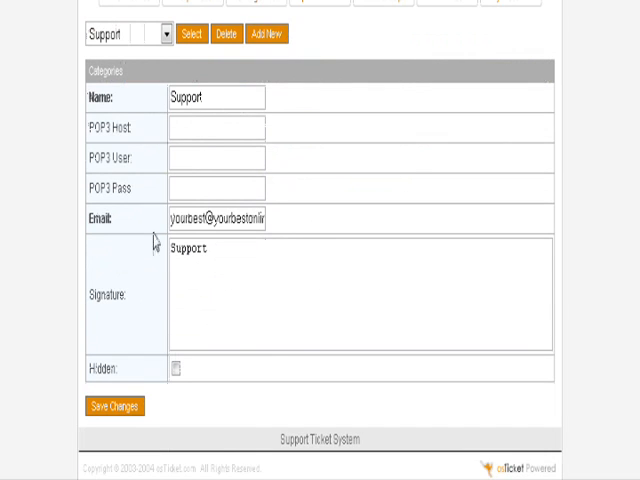
mouse_move(352, 228)
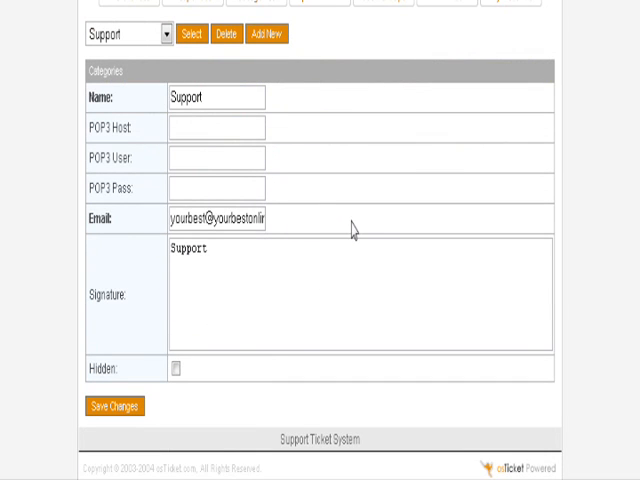
click(258, 220)
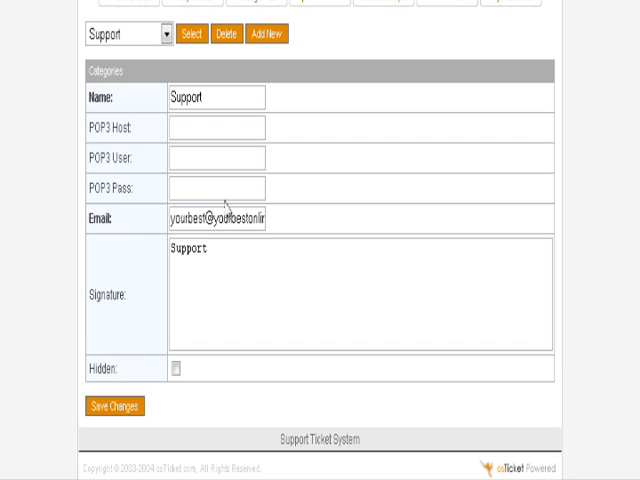
double_click(184, 252)
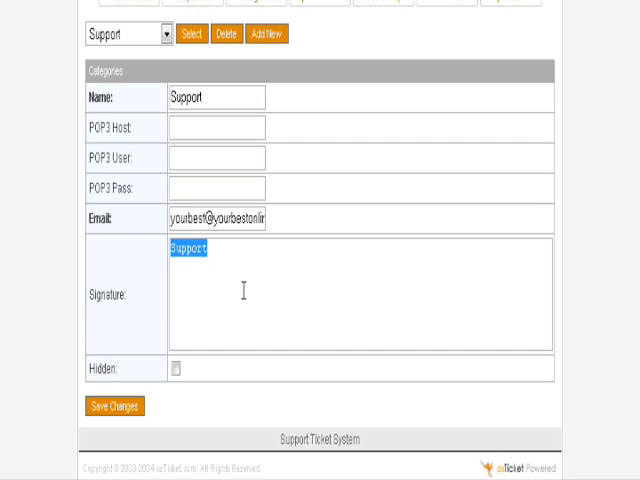
mouse_move(268, 240)
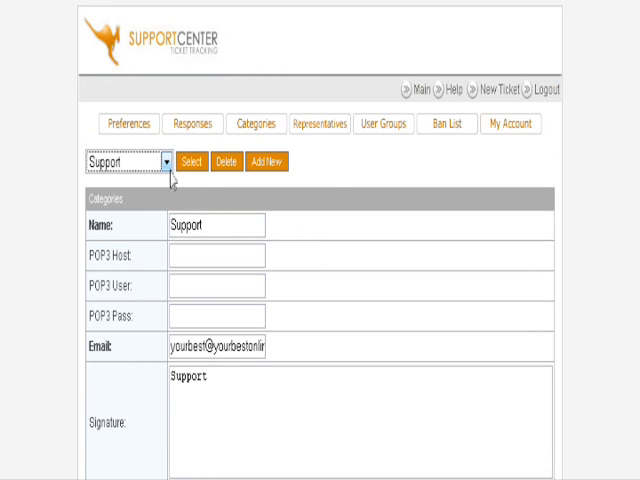
Start another new category named 'JV Request'
scroll(down, 3)
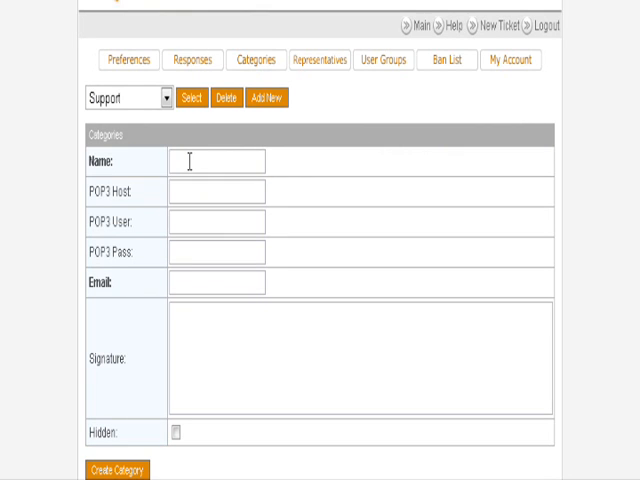
text(JV Re)
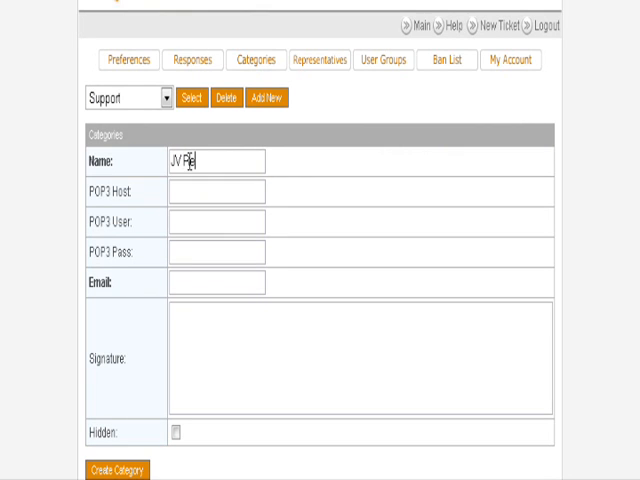
text(quest)
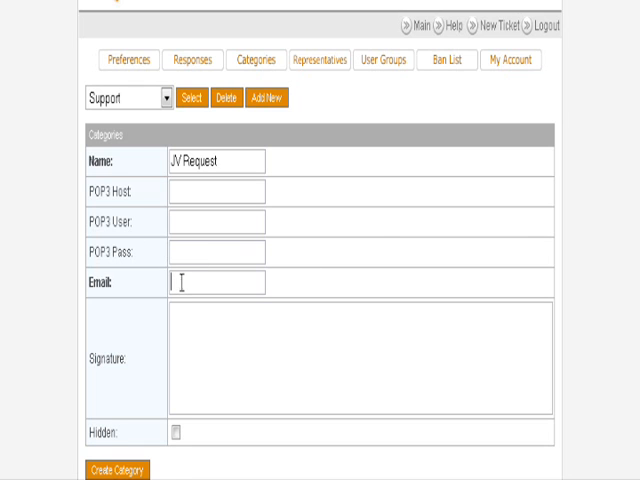
Fill the JV Request category e-mail from the browser's saved suggestions
click(212, 280)
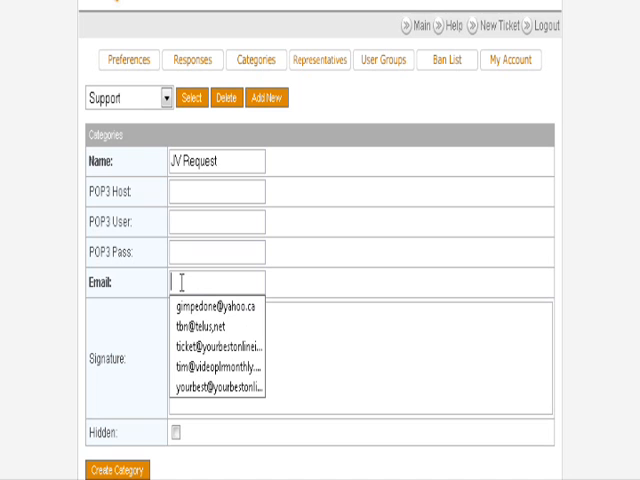
click(230, 340)
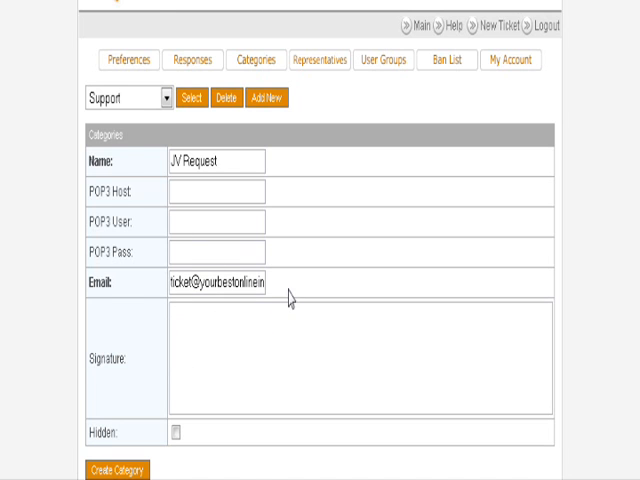
Create the JV Request category, returning to a blank category form
scroll(down, 3)
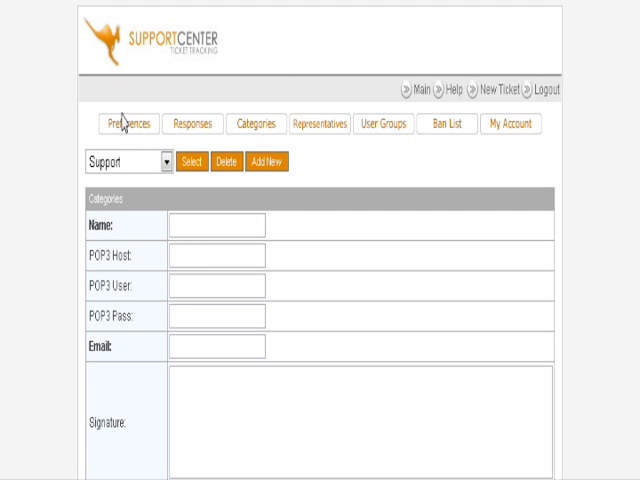
mouse_move(336, 178)
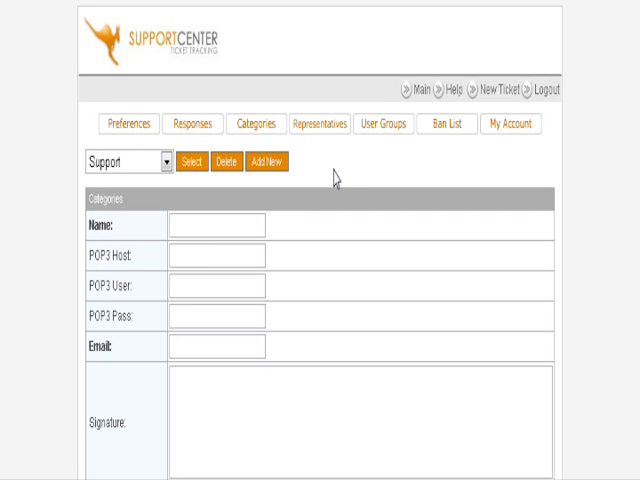